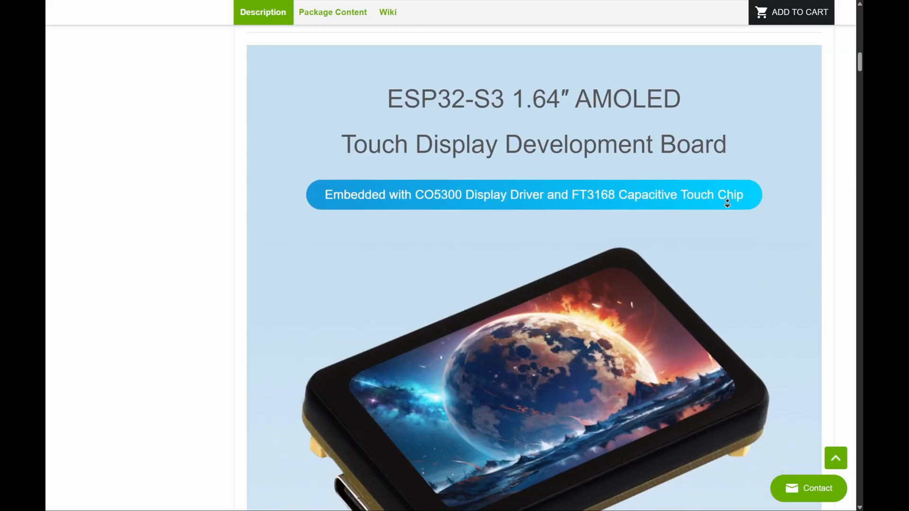
Scroll the ESP32-S3 1.64" AMOLED product page to the feature grid and Product Features heading
scroll("down", 3)
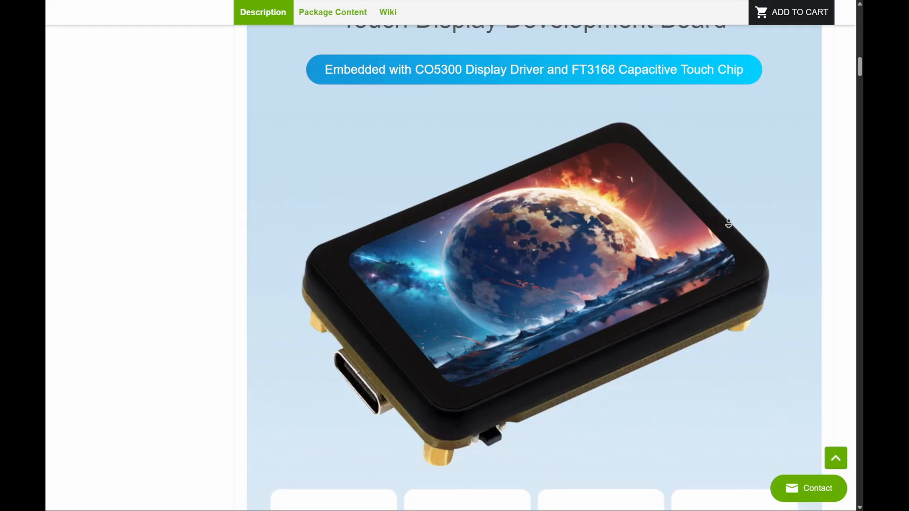
scroll("down", 3)
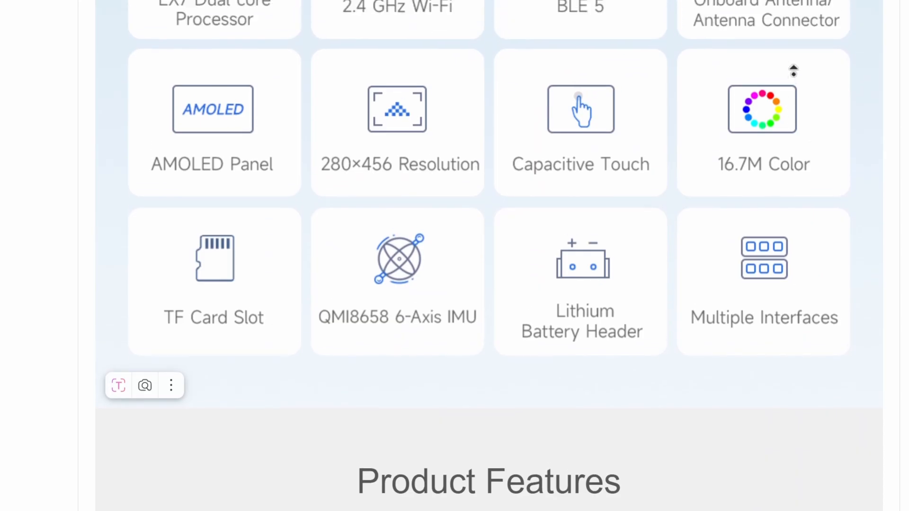
scroll("up", 3)
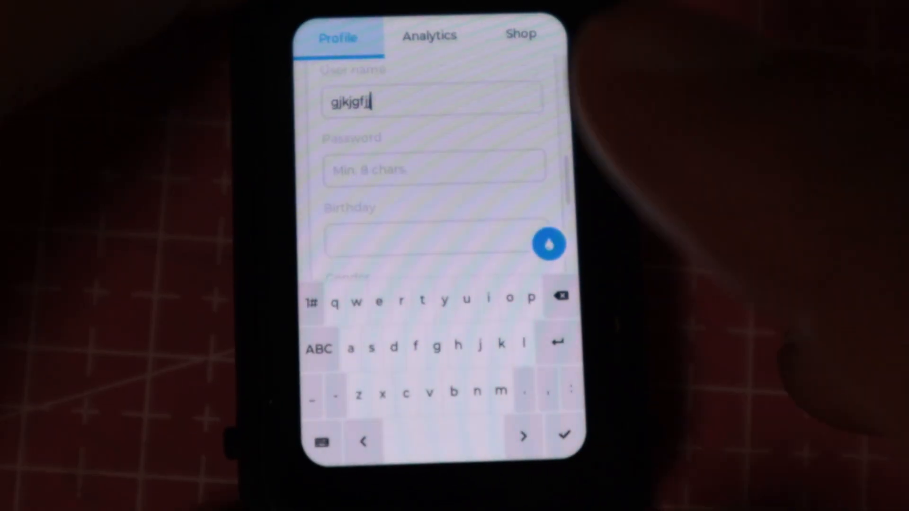
Tick the Item purchased checkbox under Notification on the demo's Shop tab
type("j")
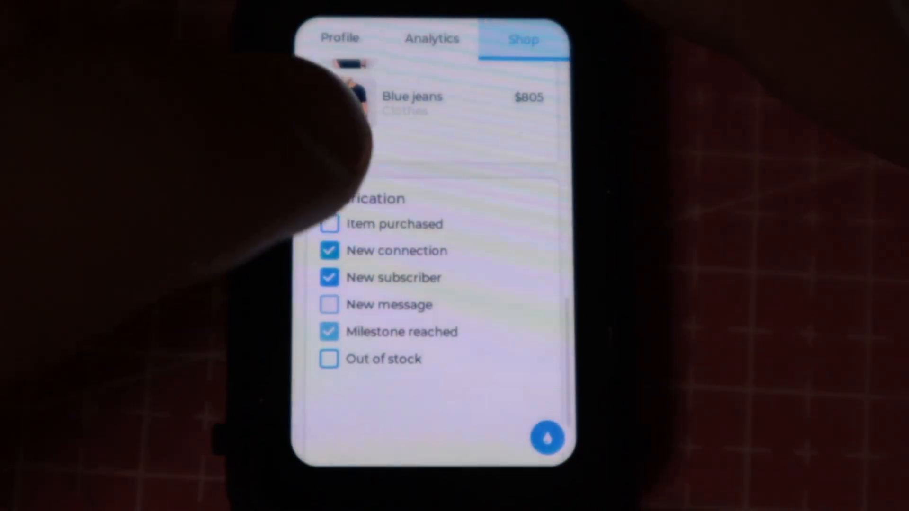
left_click(329, 224)
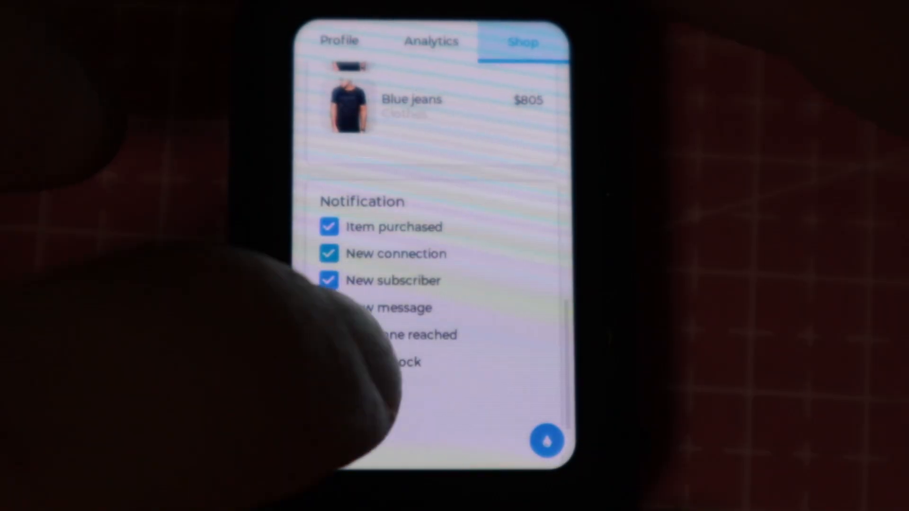